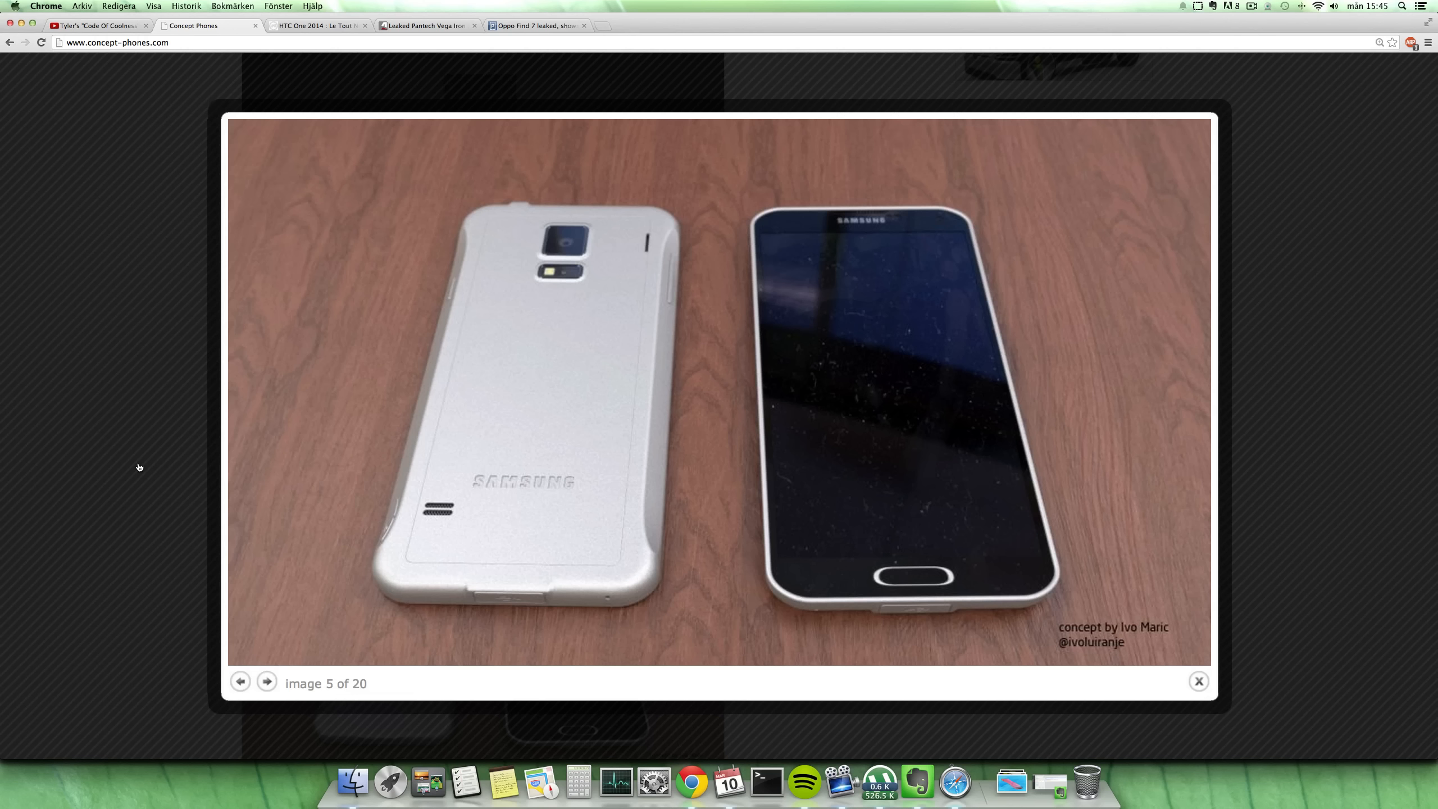
Advance the Galaxy F gallery to image 6, the rear-angle render of the silver phone.
{"action": "left_click", "coordinate": [267, 681]}
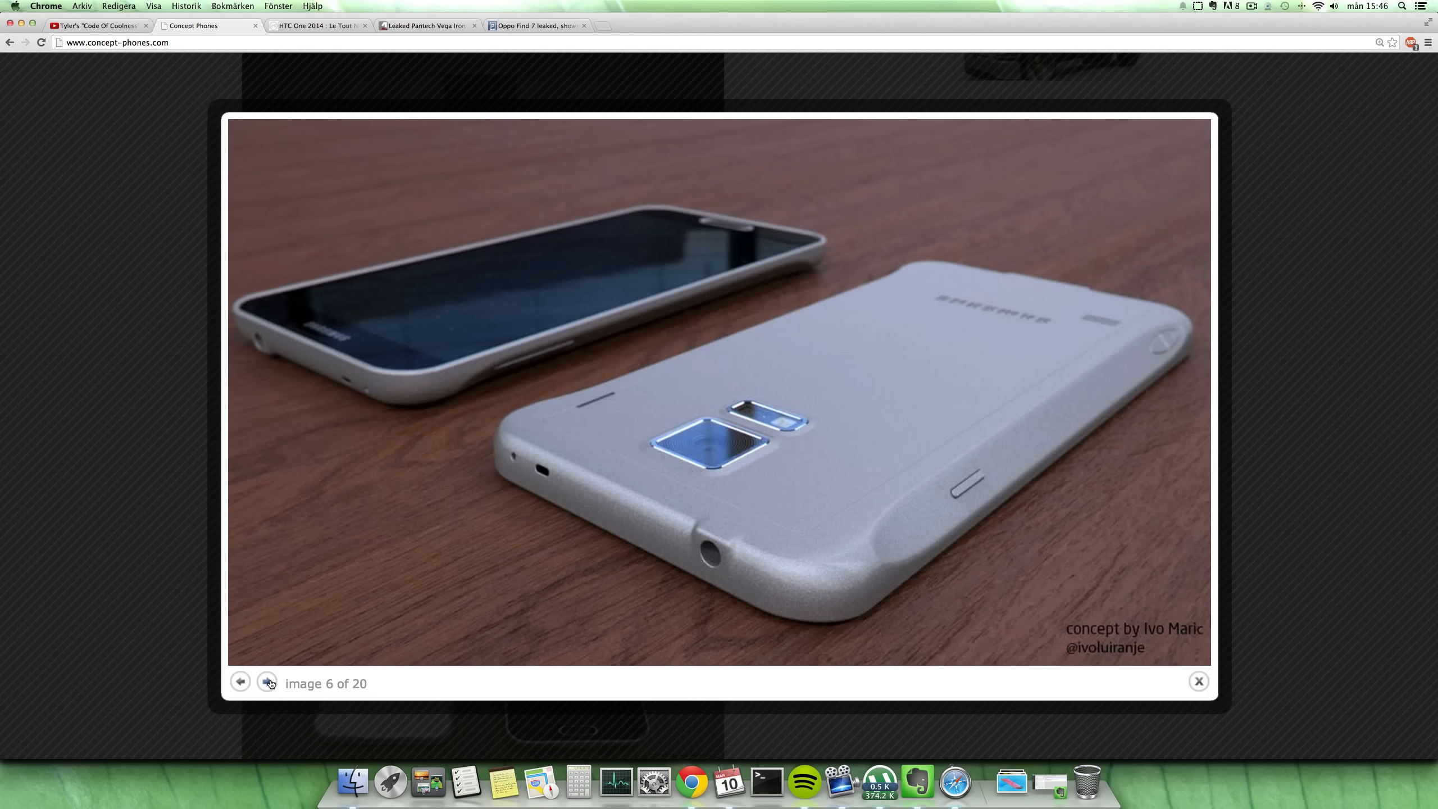
Step past image 7 to image 8, the Samsung GALAXY F promotional render.
{"action": "left_click", "coordinate": [267, 681]}
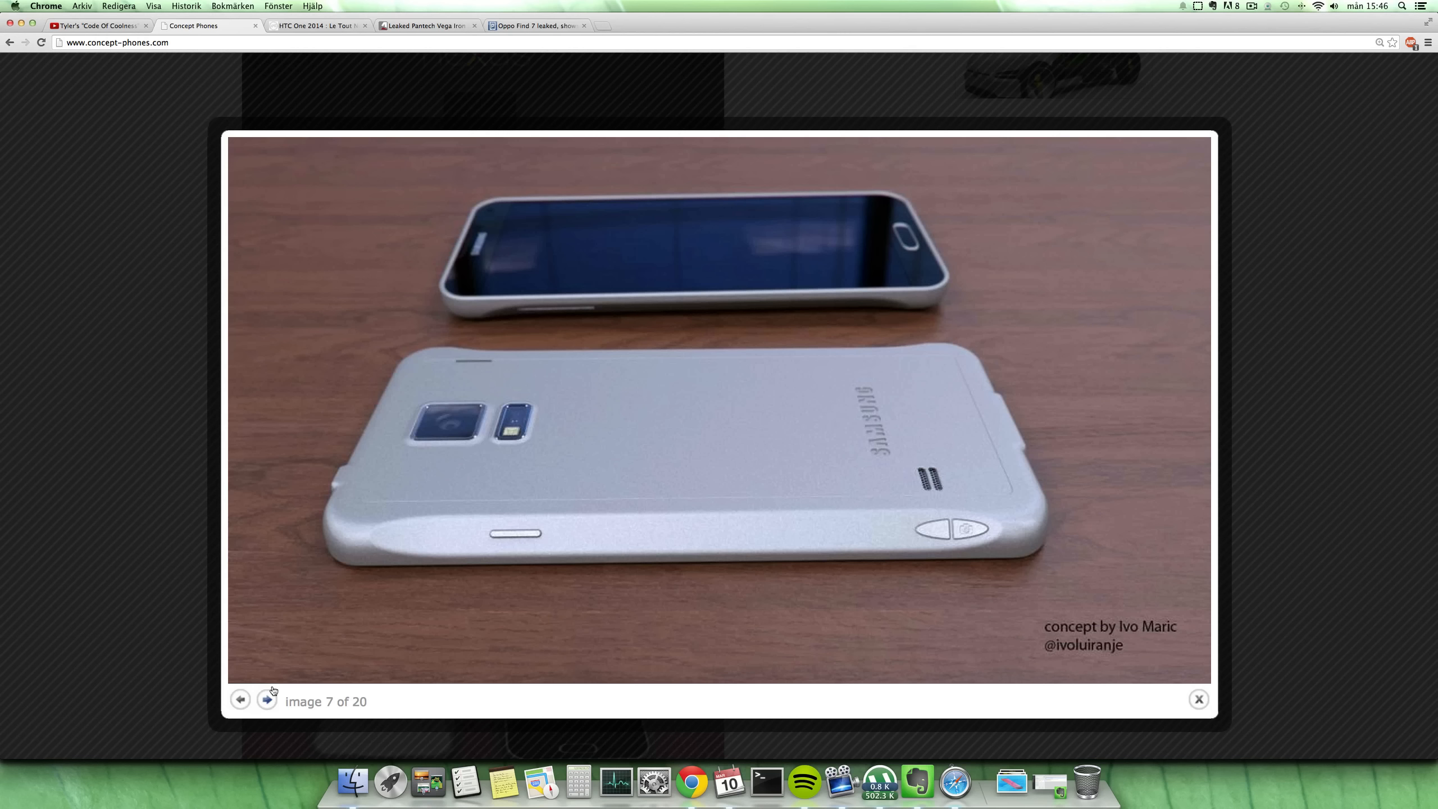
{"action": "left_click", "coordinate": [266, 701]}
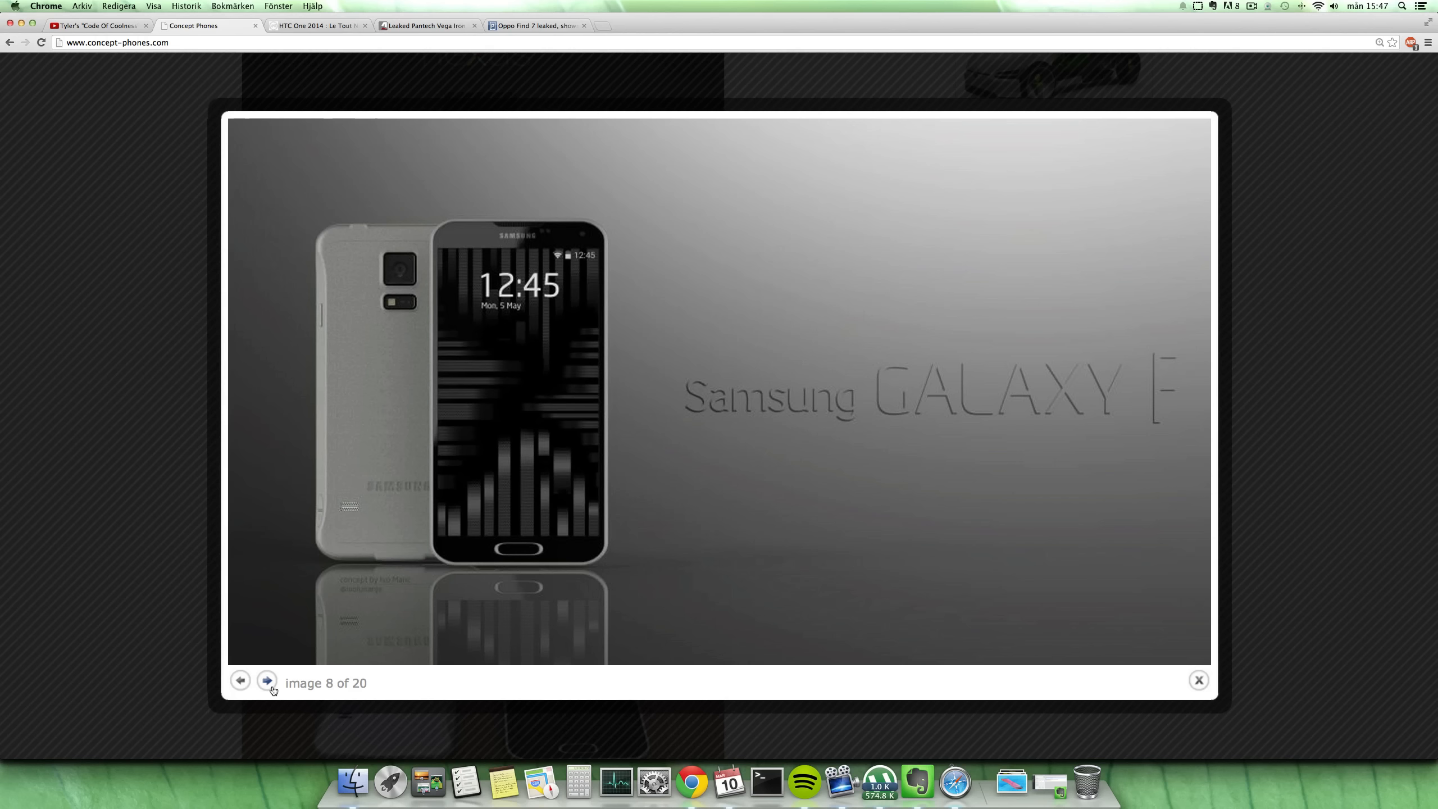
Go back one image to image 7 of 20, the silver phones on the table.
{"action": "left_click", "coordinate": [239, 680]}
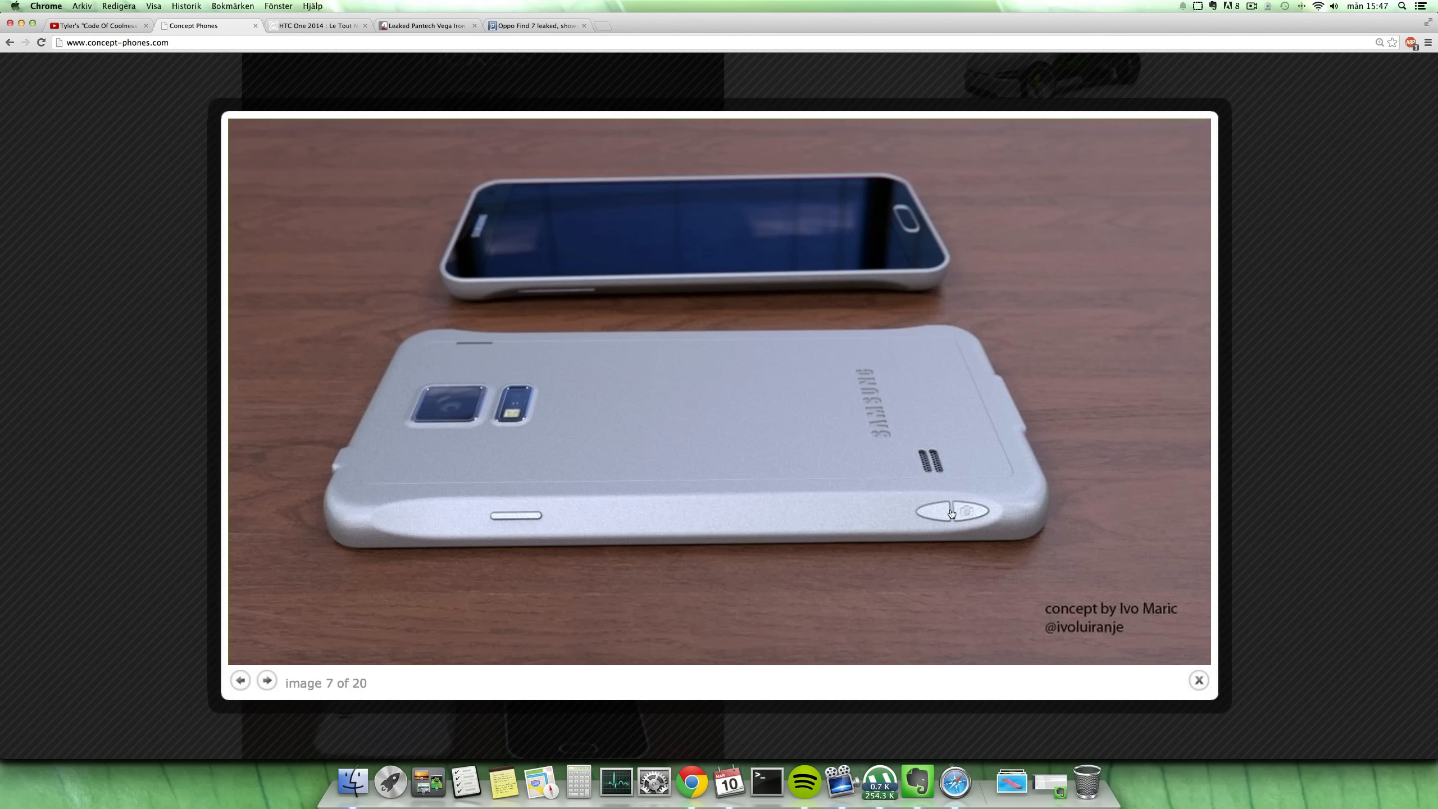
{"action": "mouse_move", "coordinate": [939, 524]}
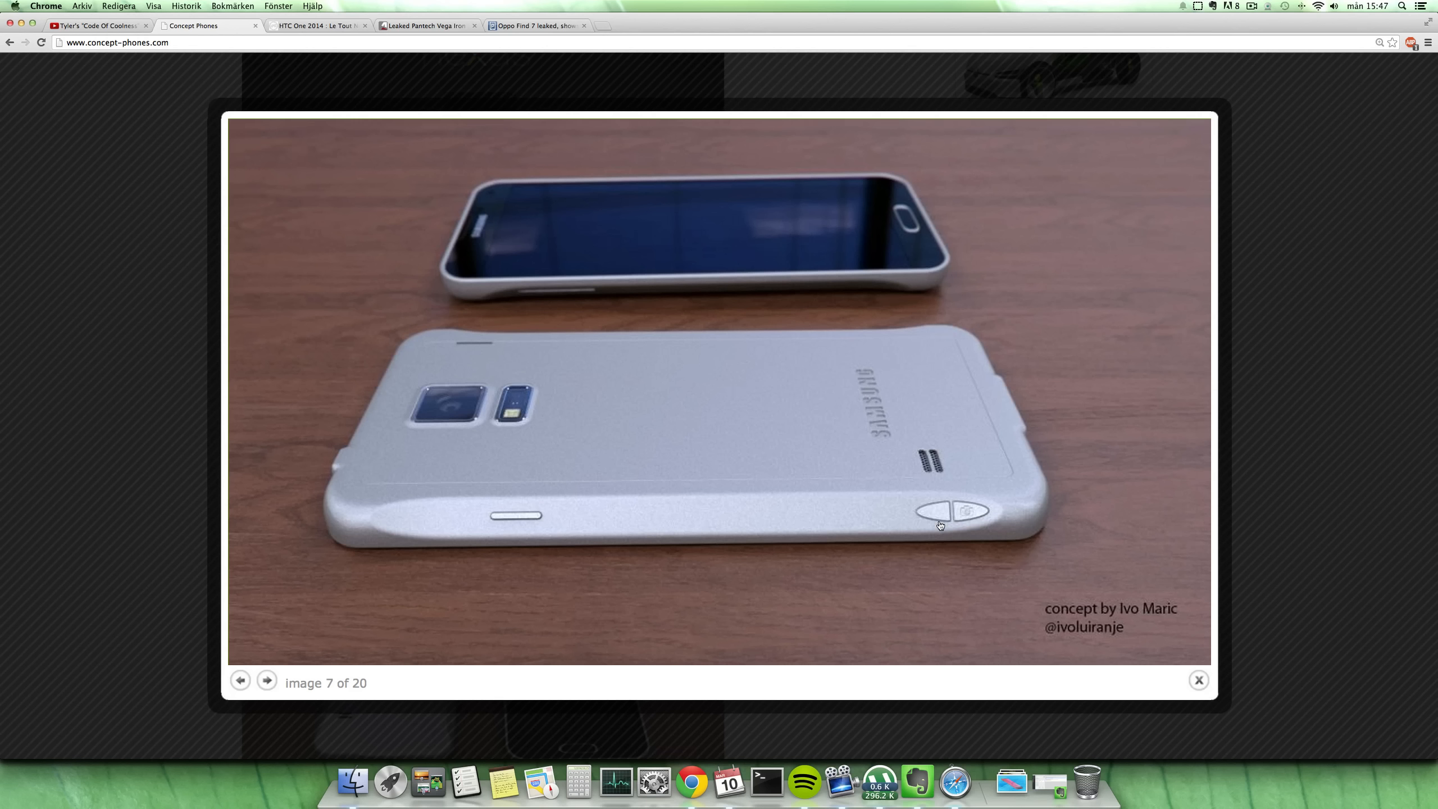